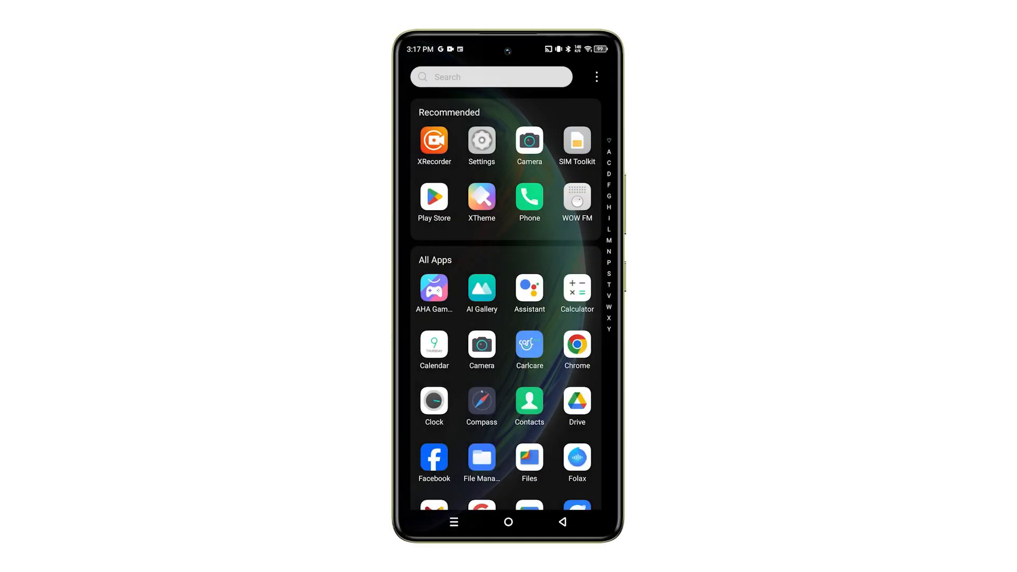
Open the phone's Settings app and scroll down through the main settings list.
{"action": "left_click", "coordinate": [481, 140]}
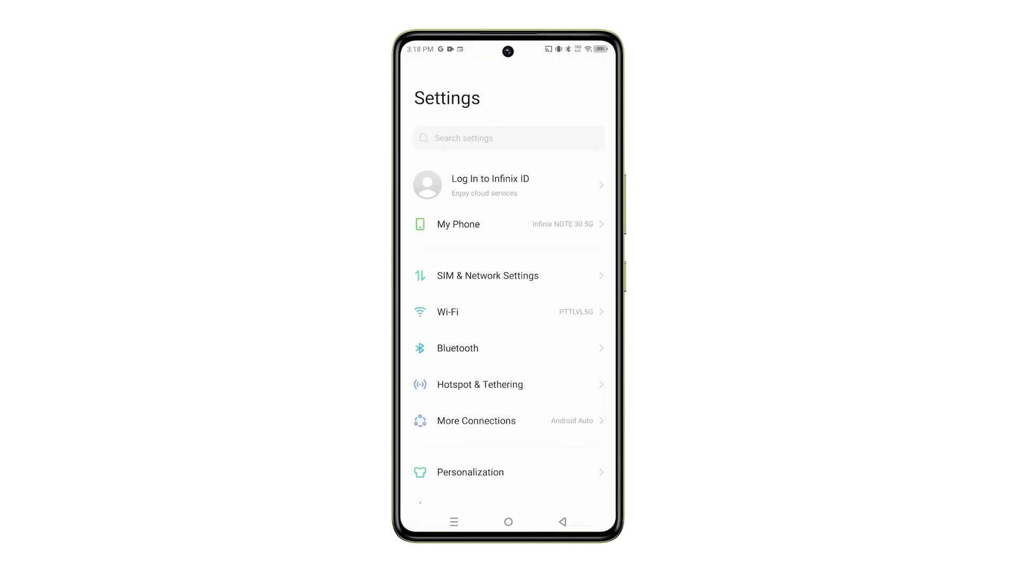
{"action": "scroll", "scroll_direction": "down", "scroll_amount": 3}
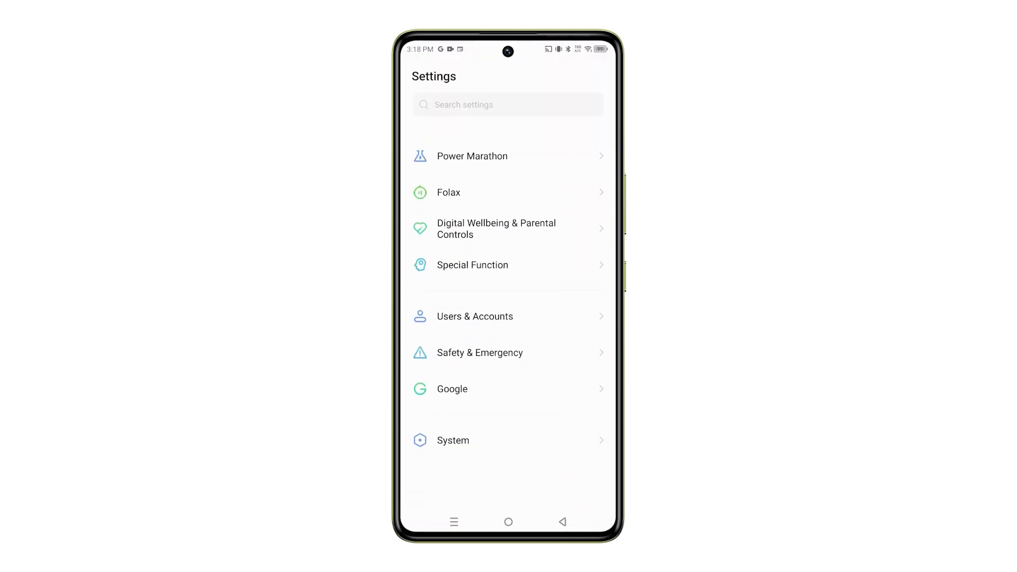
{"action": "scroll", "scroll_direction": "down", "scroll_amount": 3}
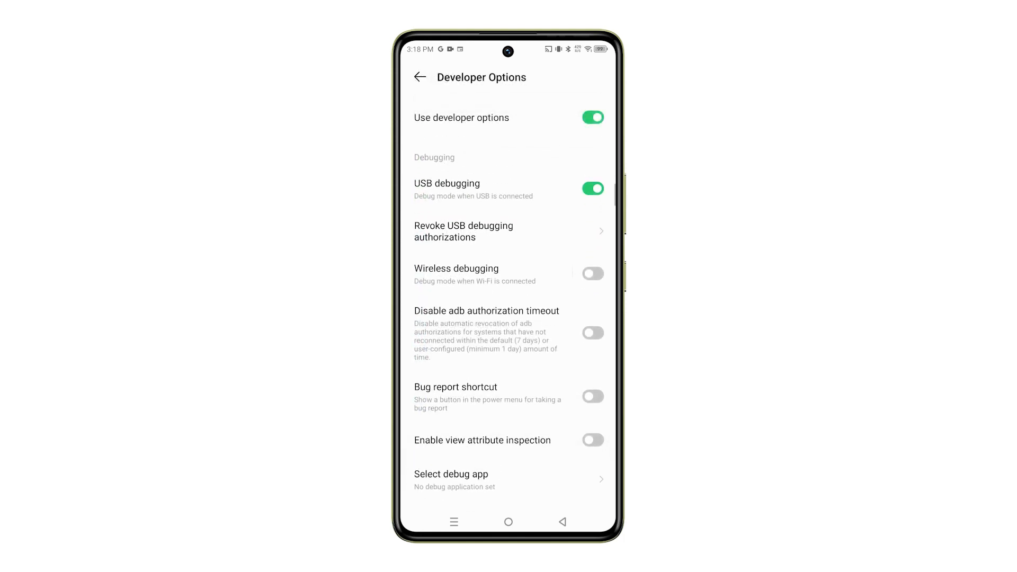
{"action": "scroll", "scroll_direction": "down", "scroll_amount": 3}
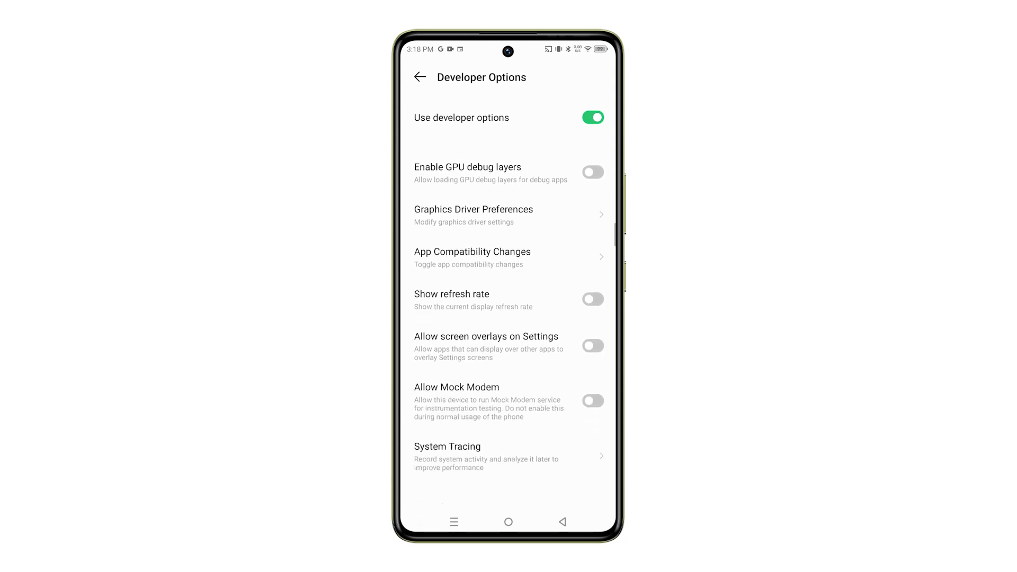
{"action": "scroll", "scroll_direction": "down", "scroll_amount": 3}
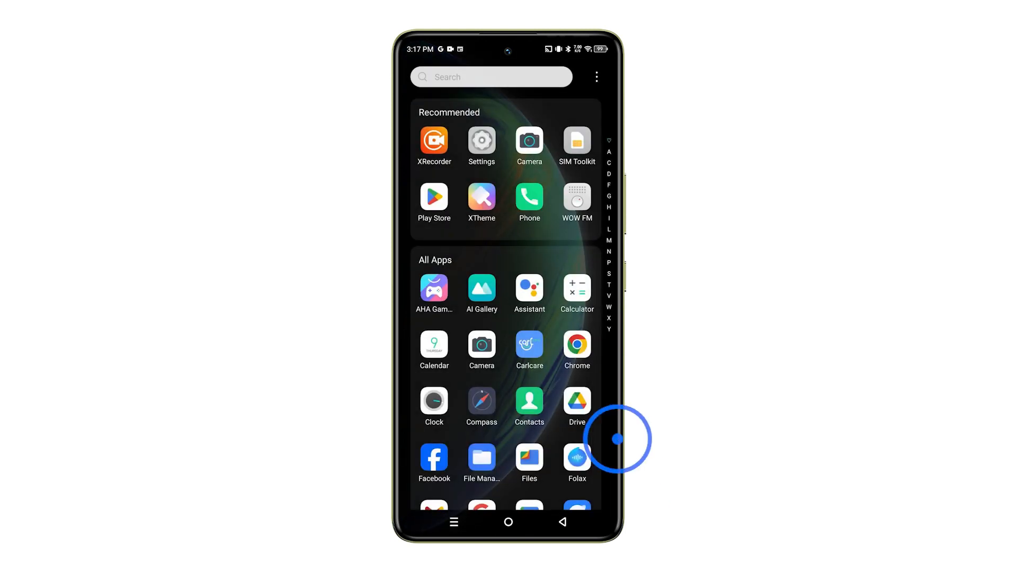
Reopen Settings, enter System, and scroll down to the Developers section listing Developer options.
{"action": "left_click", "coordinate": [482, 142]}
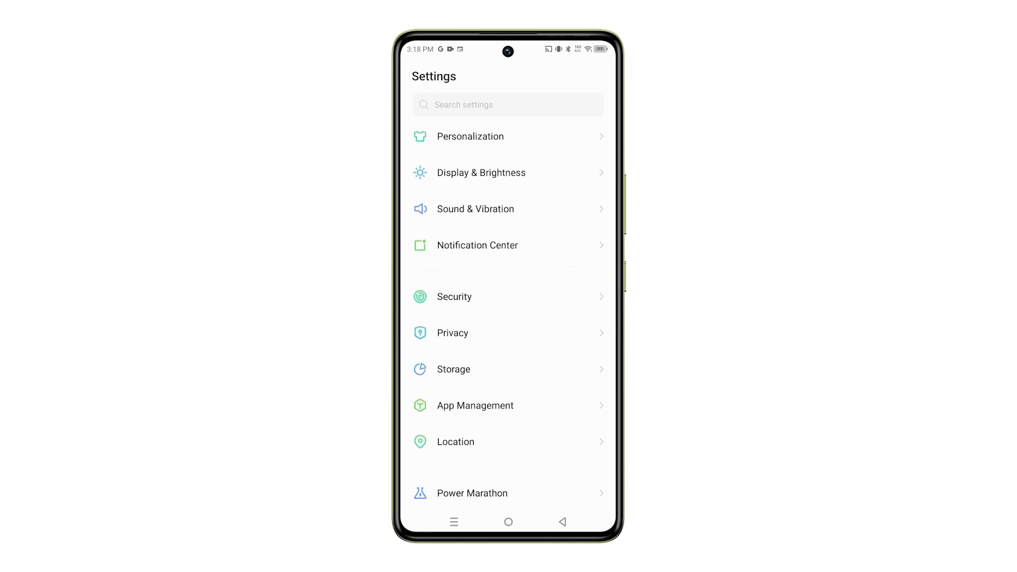
{"action": "scroll", "scroll_direction": "down", "scroll_amount": 3}
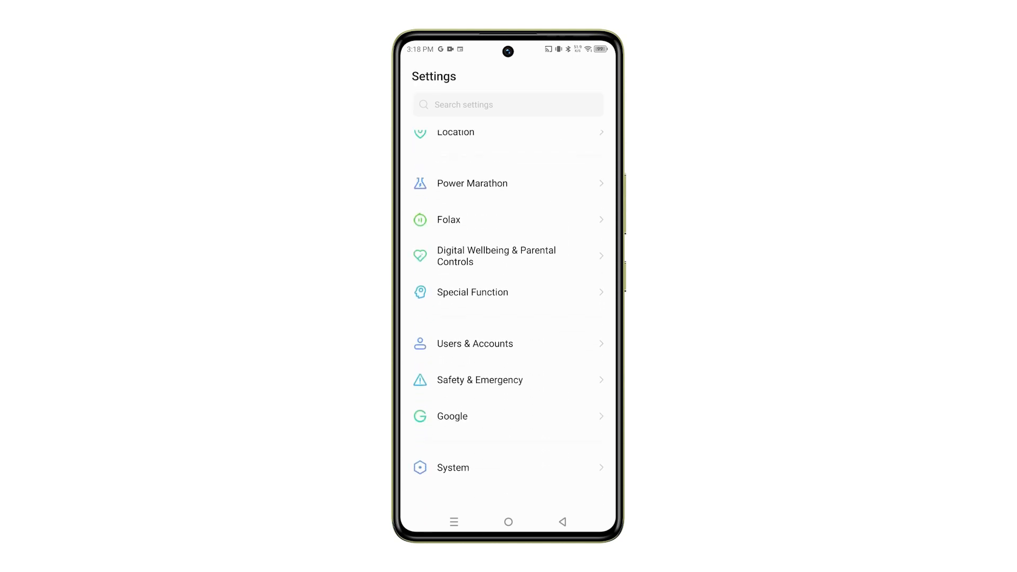
{"action": "left_click", "coordinate": [452, 482]}
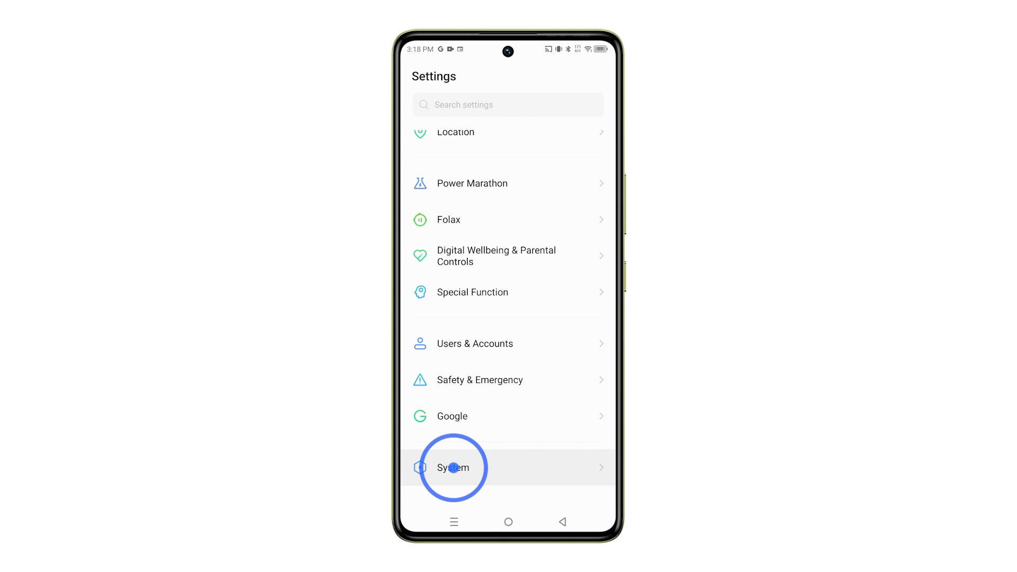
{"action": "left_click", "coordinate": [453, 467]}
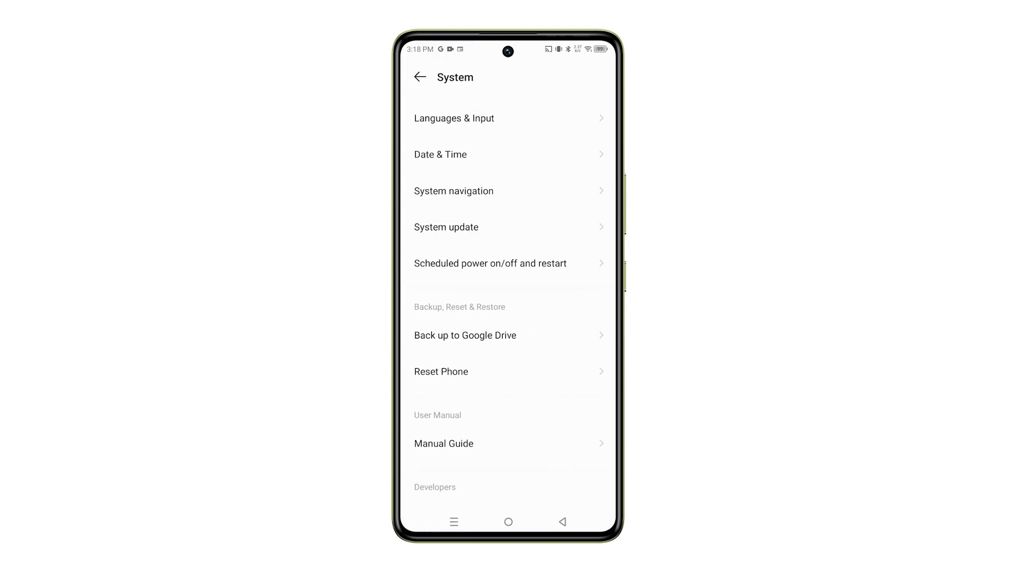
{"action": "scroll", "scroll_direction": "down", "scroll_amount": 3}
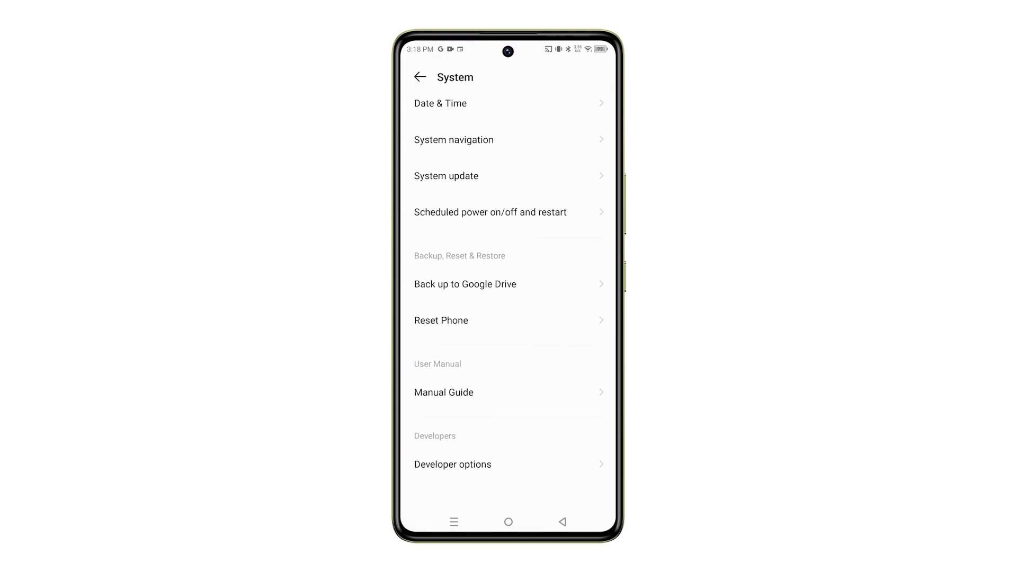
{"action": "left_click", "coordinate": [453, 482]}
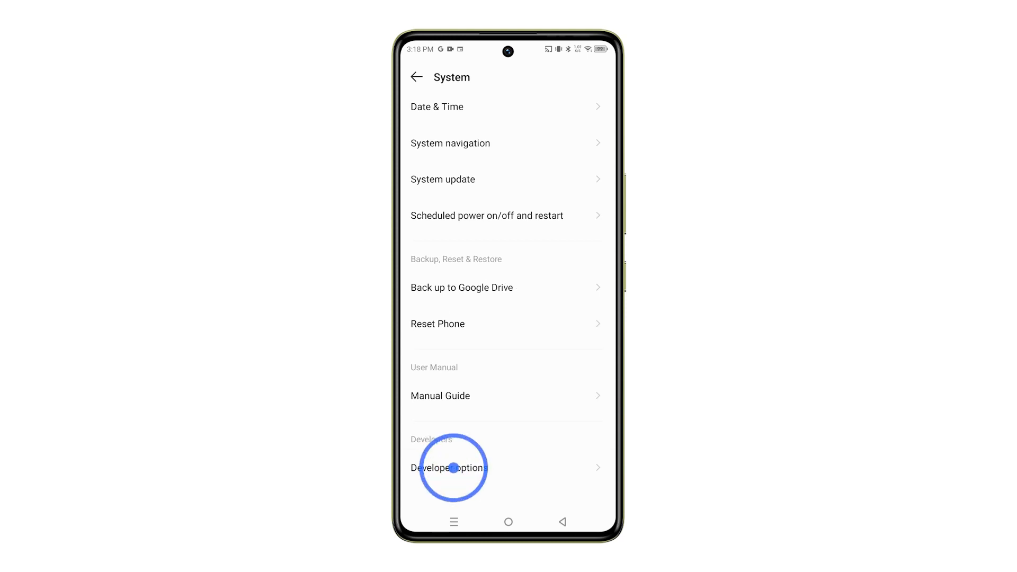
In Developer options, scroll to networking and switch on the Disable absolute volume toggle.
{"action": "left_click", "coordinate": [453, 468]}
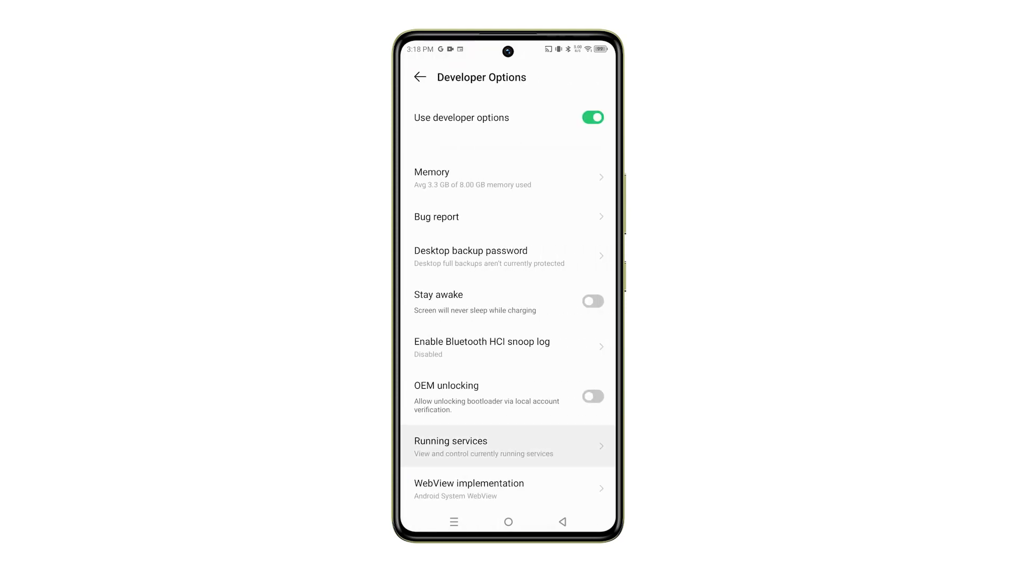
{"action": "scroll", "scroll_direction": "down", "scroll_amount": 3}
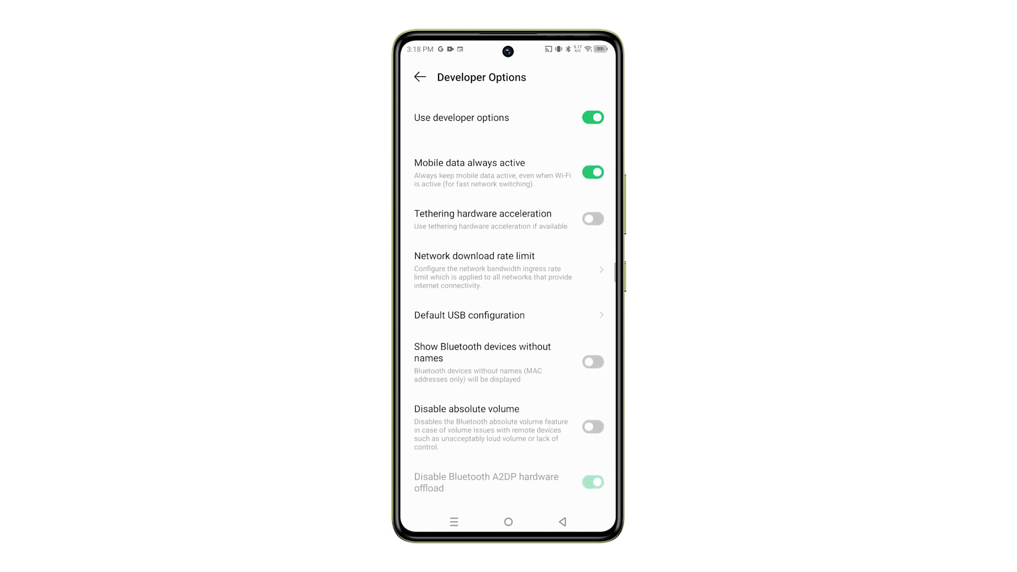
{"action": "scroll", "scroll_direction": "down", "scroll_amount": 3}
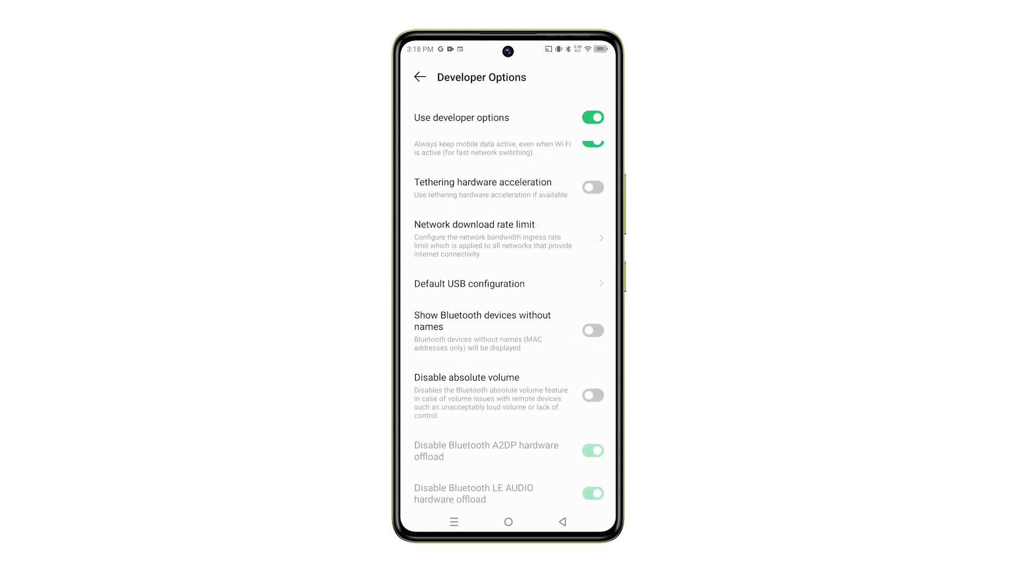
{"action": "left_click", "coordinate": [594, 395]}
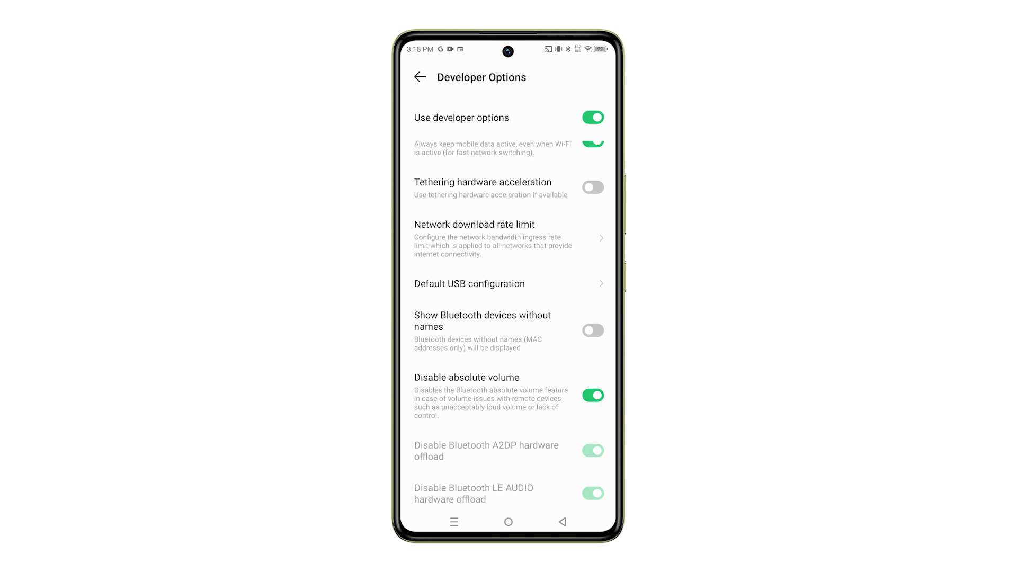
Back out of Developer options and System, then go to the launcher home screen.
{"action": "left_click", "coordinate": [419, 77]}
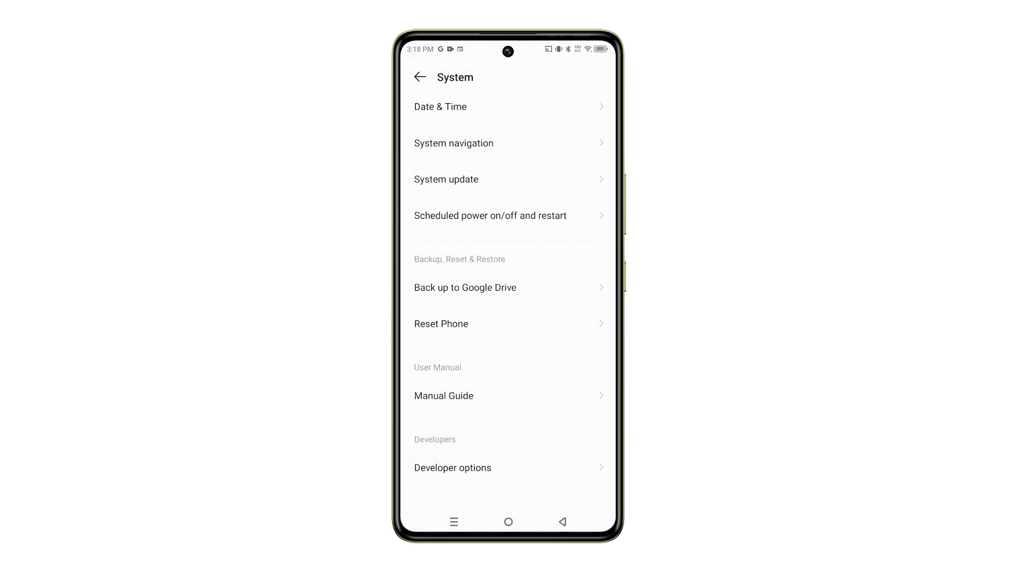
{"action": "left_click", "coordinate": [420, 78]}
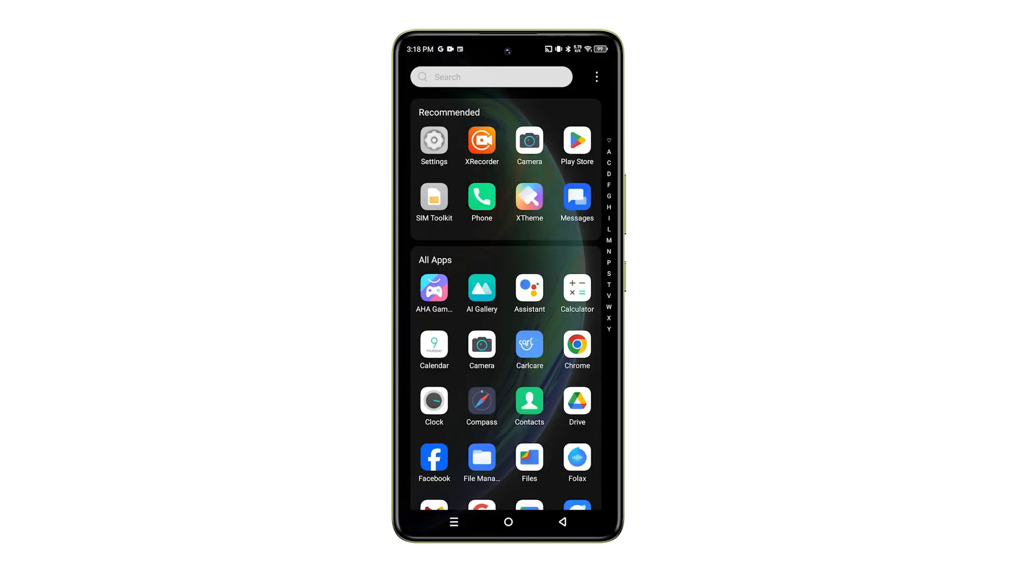
{"action": "left_click", "coordinate": [508, 522]}
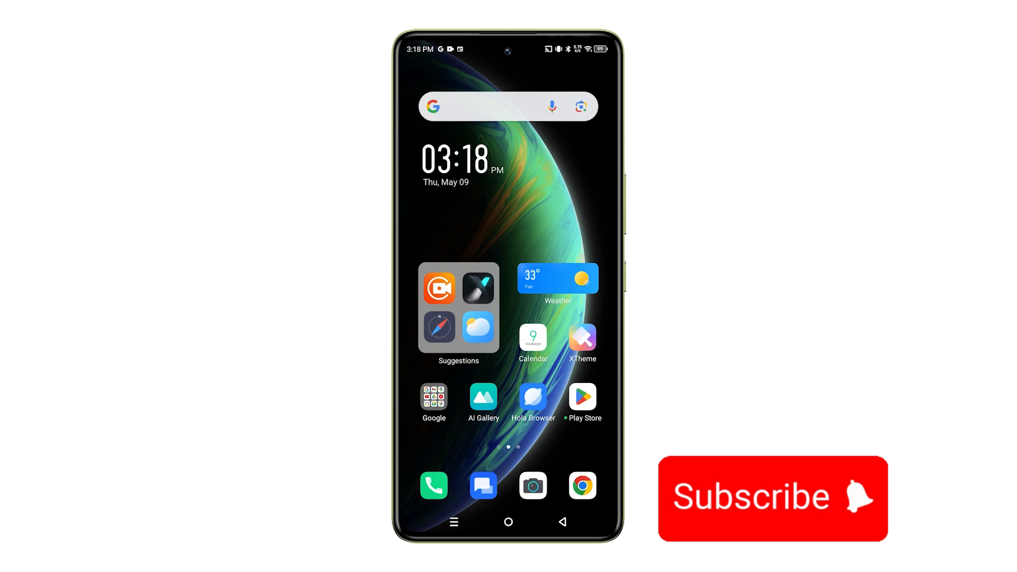